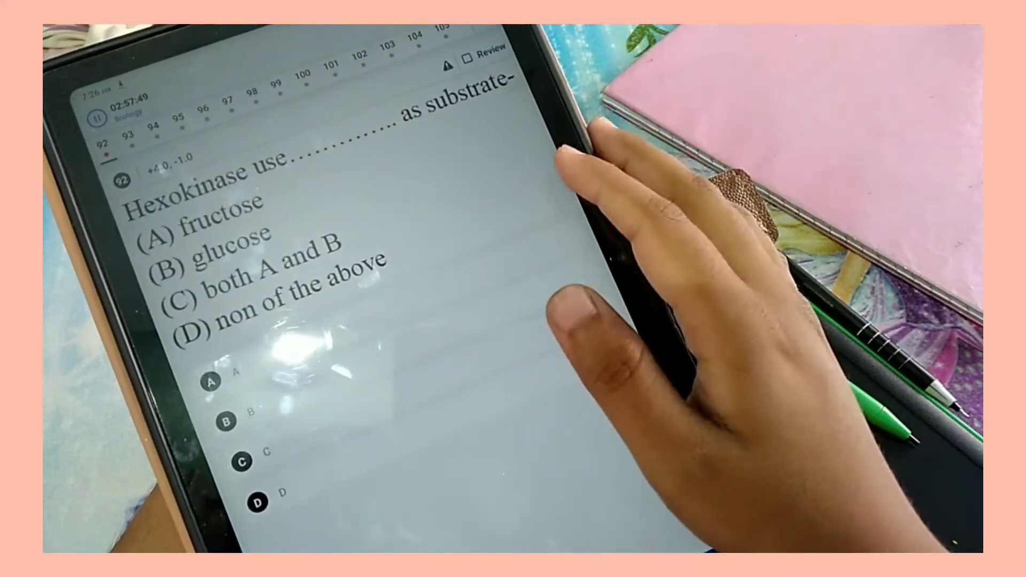
# Mark option D on the SN2 rate-order question 54 and advance to question 55
pyautogui.hscroll(-3)
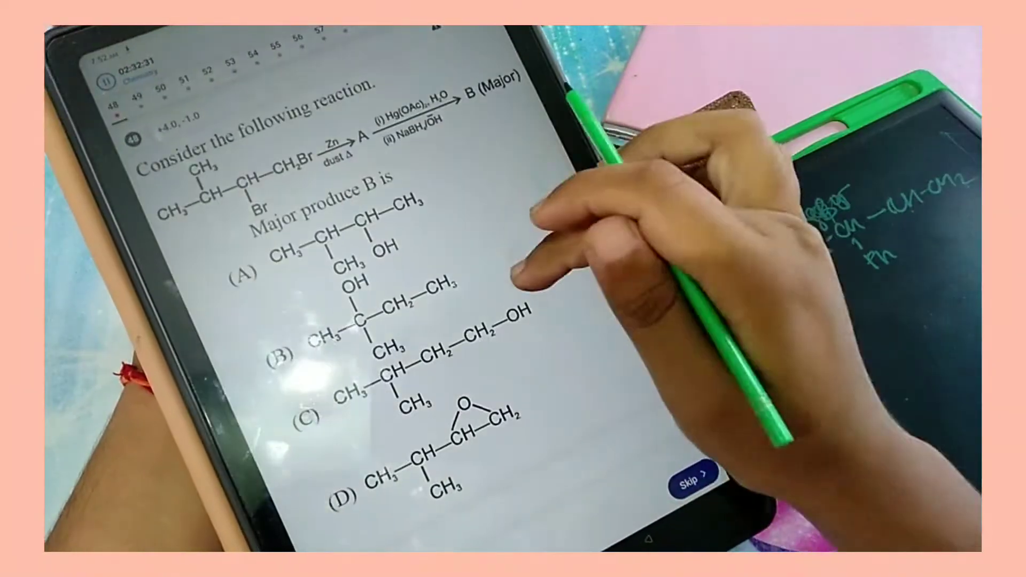
pyautogui.click(693, 472)
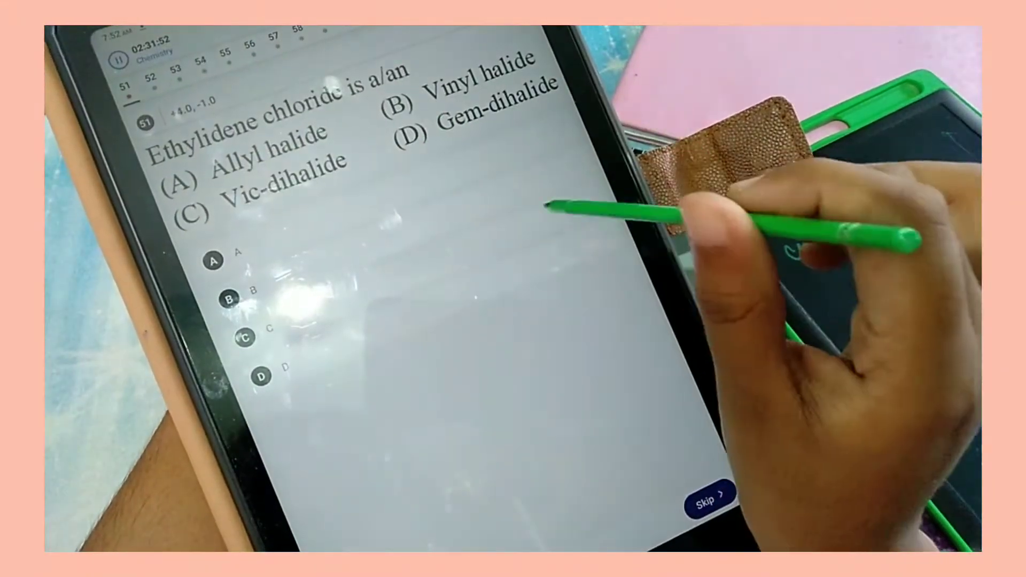
pyautogui.click(262, 377)
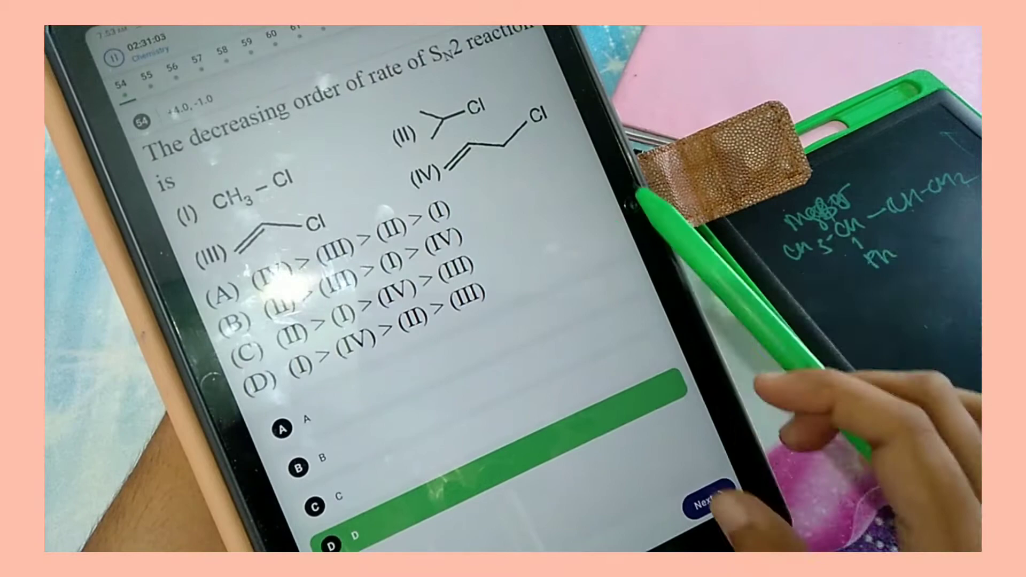
pyautogui.click(705, 498)
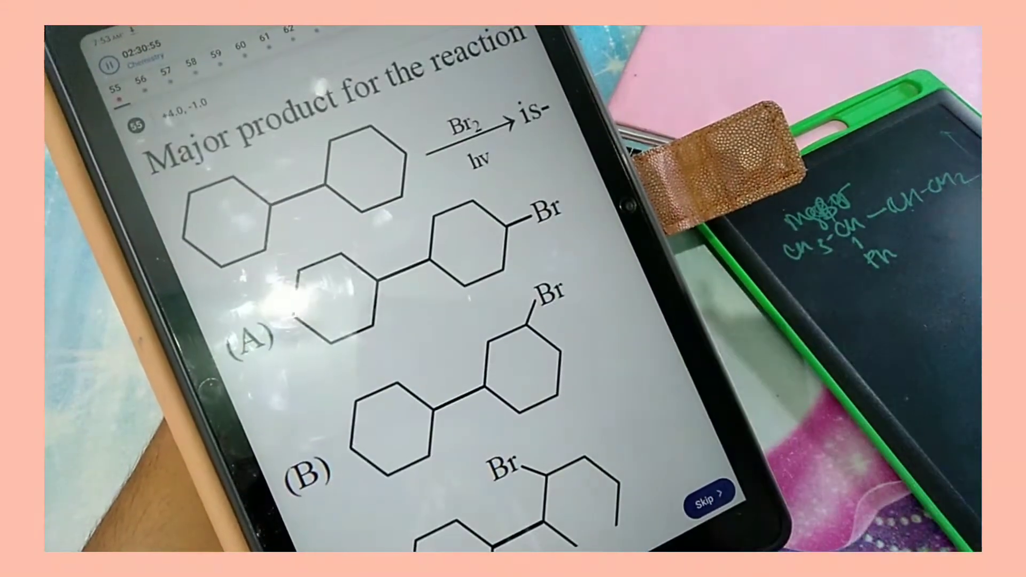